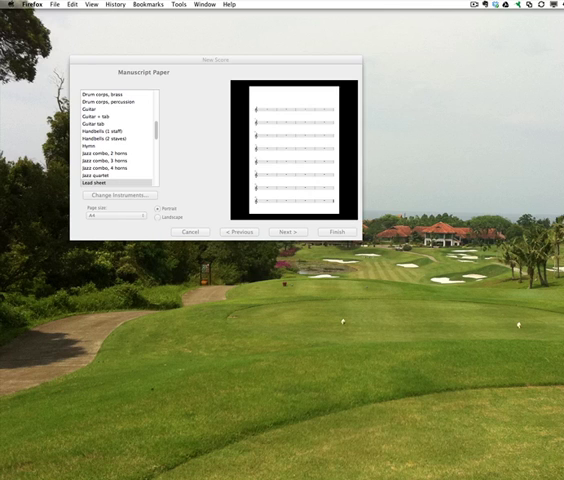
mouse_move(252, 198)
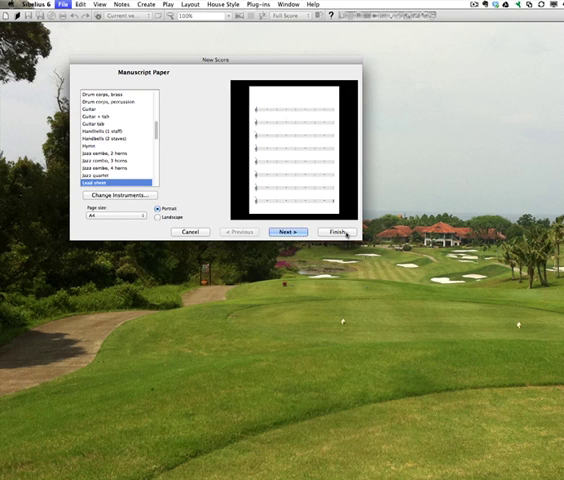
- Finish creating the new manuscript-paper score with a single treble staff
left_click(344, 232)
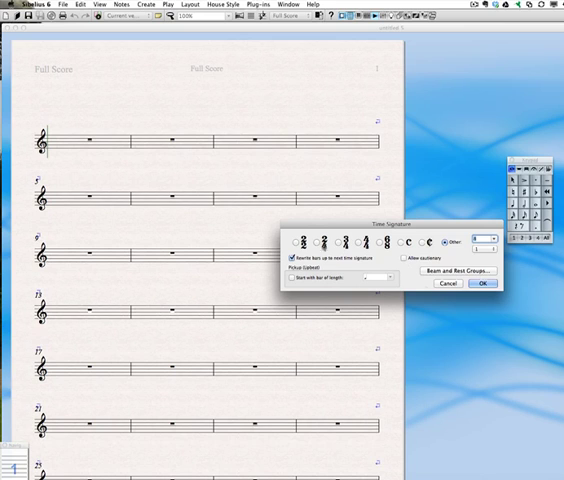
- Cancel the first prompt, select bar 1 and apply the time signature there
left_click(488, 284)
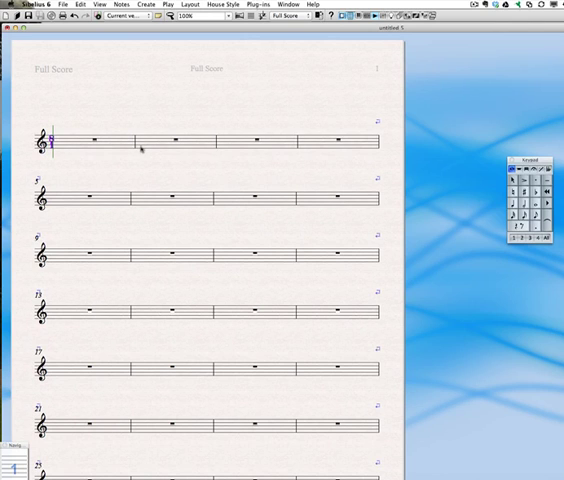
left_click(176, 140)
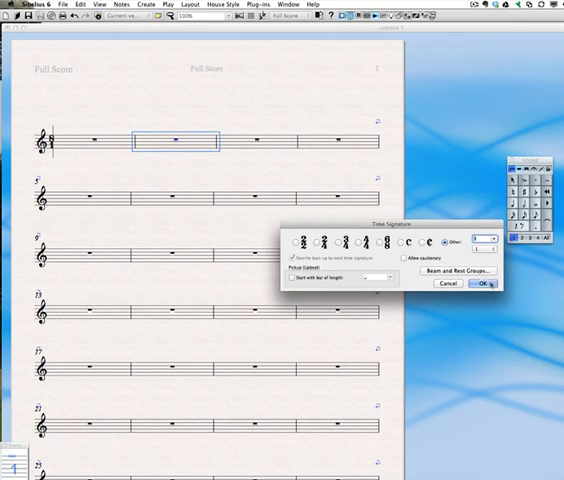
left_click(484, 284)
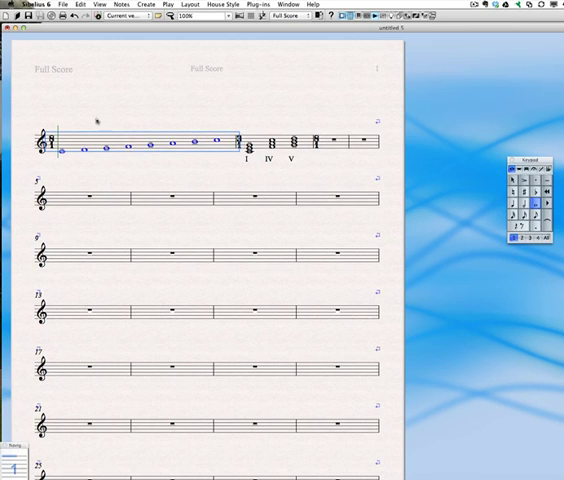
- Copy the finished scale-and-chords line and paste it onto the next empty staves
key("cmd")
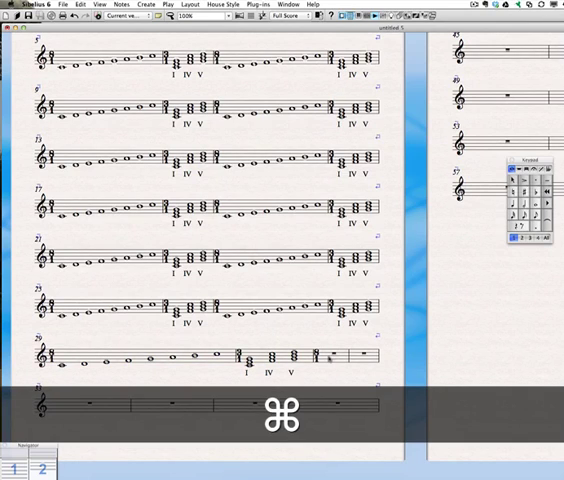
left_click(328, 356)
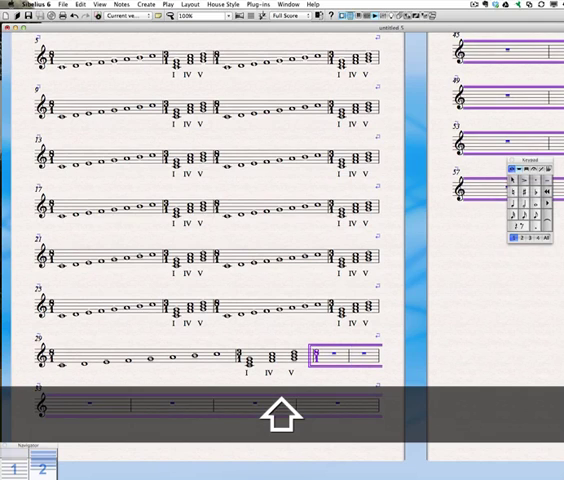
scroll("up", 3)
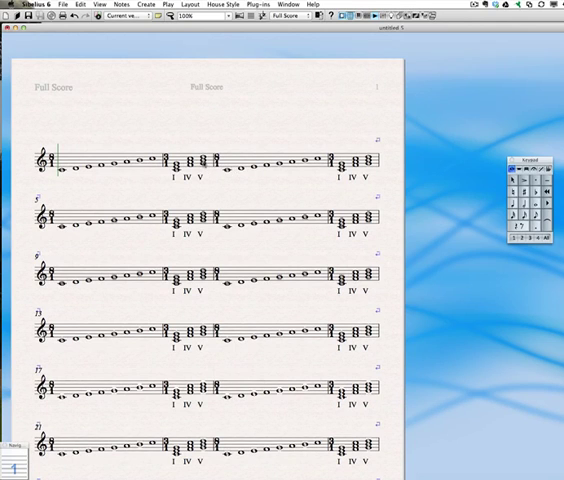
- Paste further copies of the line, accepting the warnings, until staves spill onto page two
left_click(204, 162)
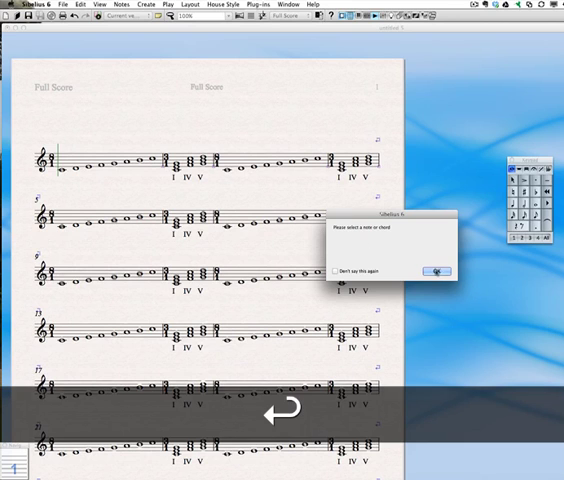
left_click(436, 272)
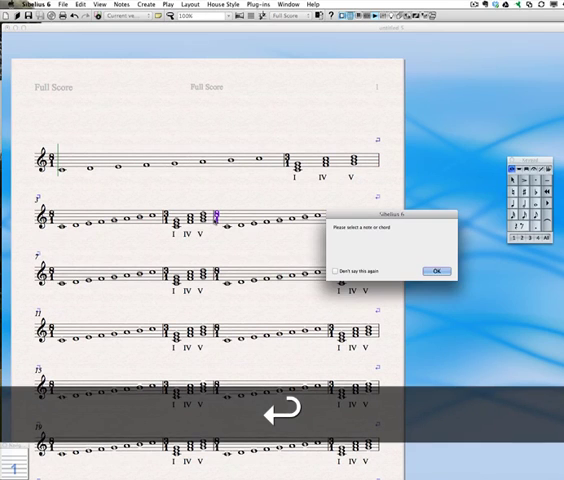
left_click(436, 272)
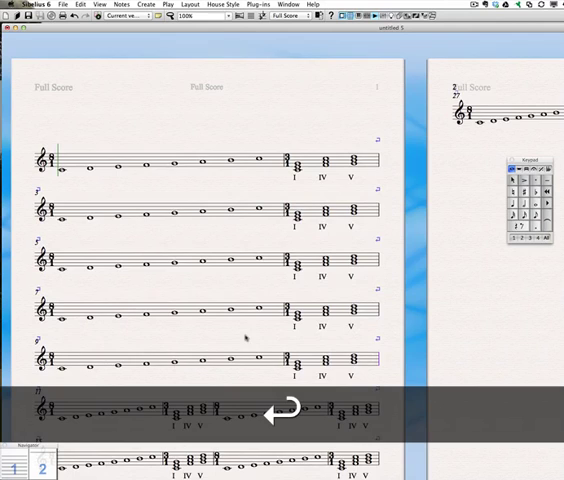
scroll("down", 3)
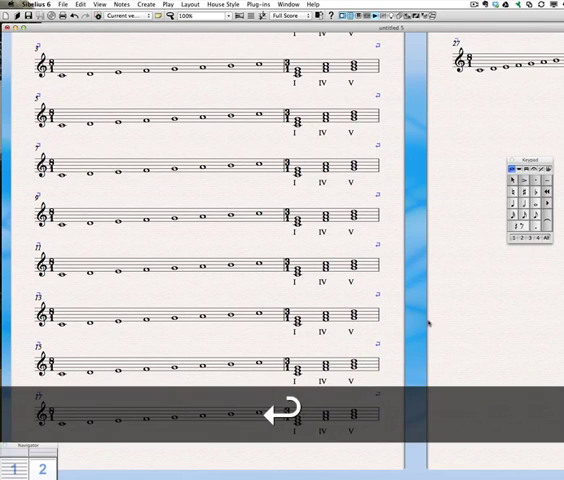
scroll("up", 3)
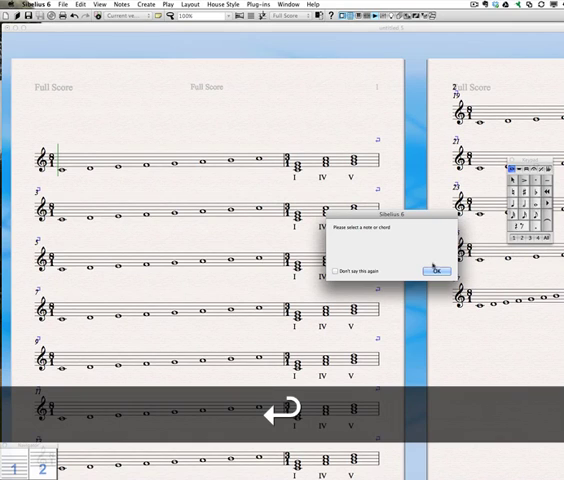
left_click(436, 272)
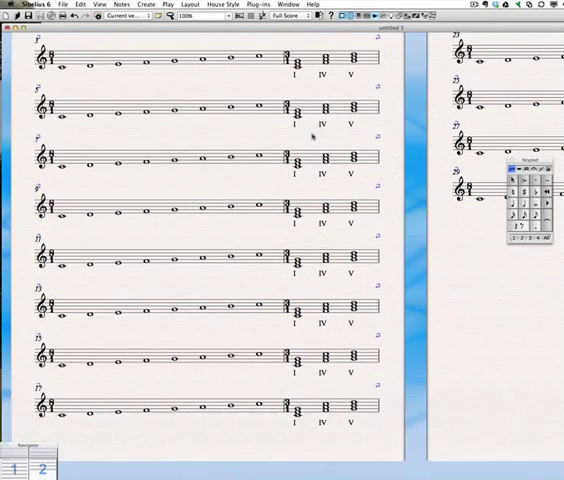
scroll("up", 3)
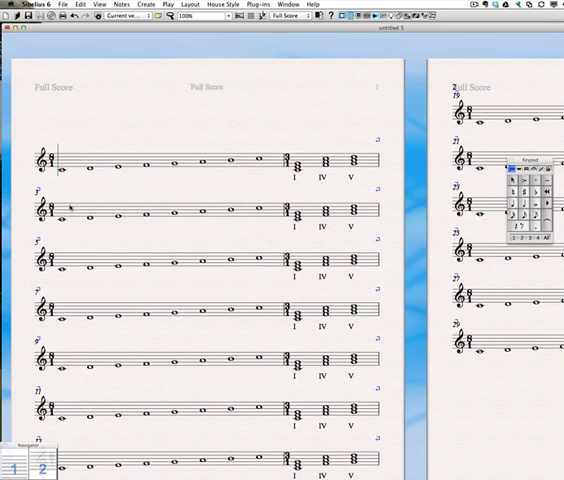
- Transpose the second line by key into a new major key, then the third line likewise
left_click(170, 210)
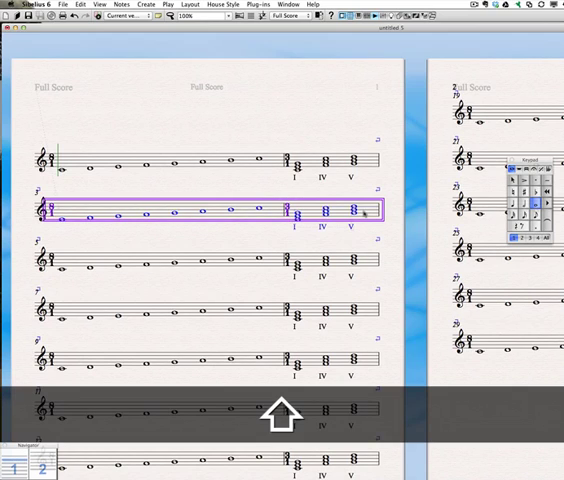
left_click(120, 4)
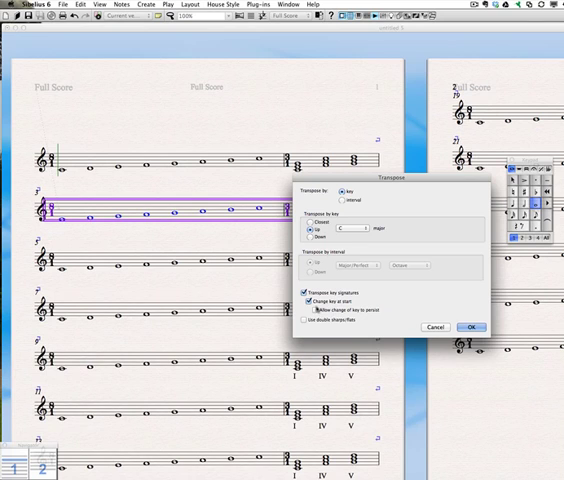
left_click(310, 310)
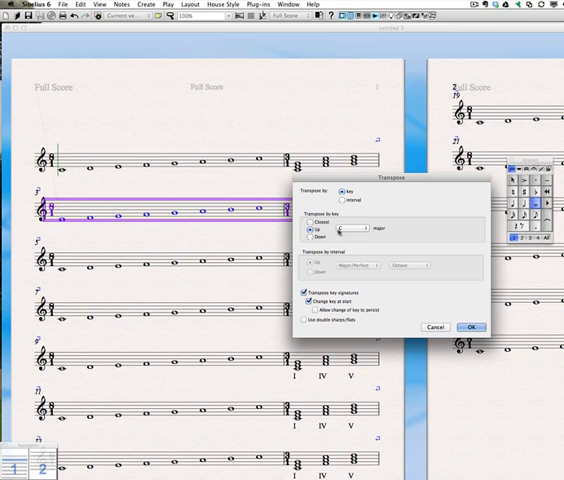
left_click(356, 224)
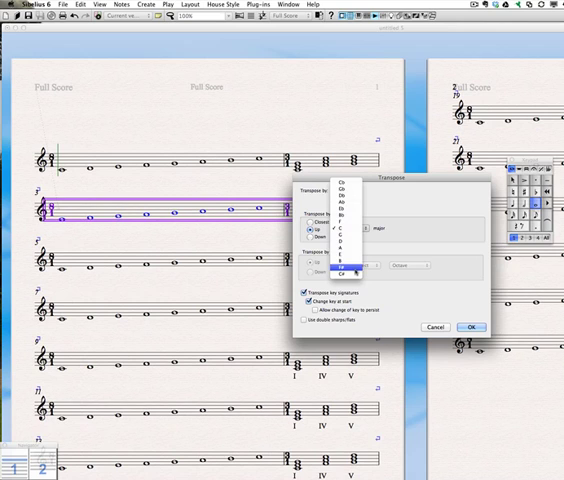
left_click(344, 240)
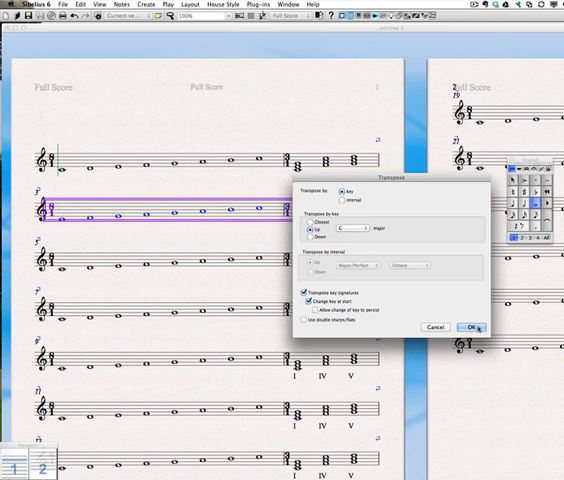
left_click(472, 328)
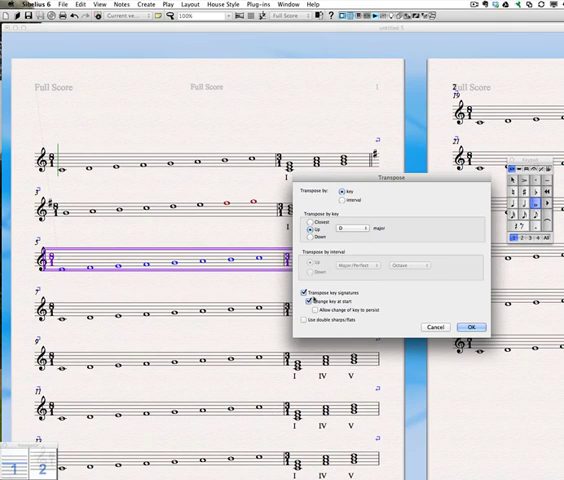
left_click(472, 328)
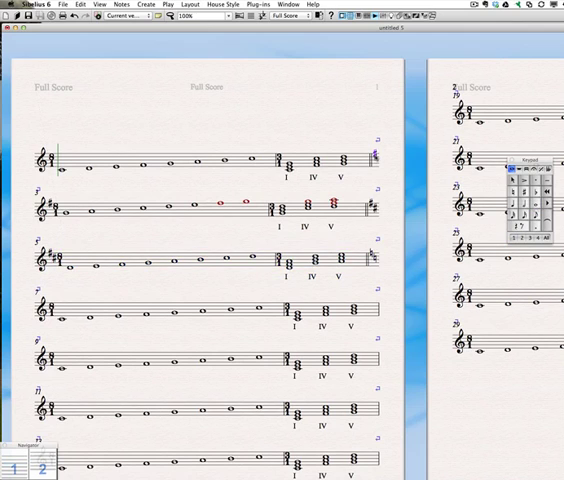
- Assign the next scale lines their own sharp major key signatures
right_click(376, 150)
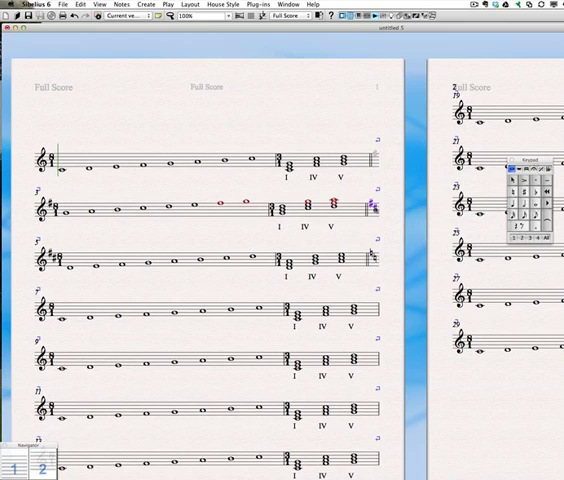
right_click(372, 204)
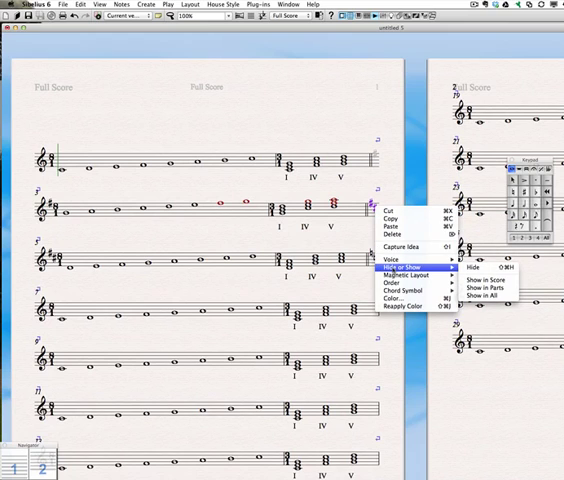
mouse_move(480, 268)
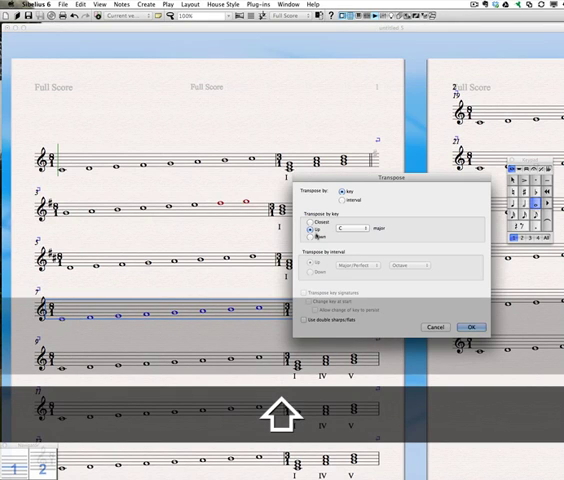
left_click(356, 228)
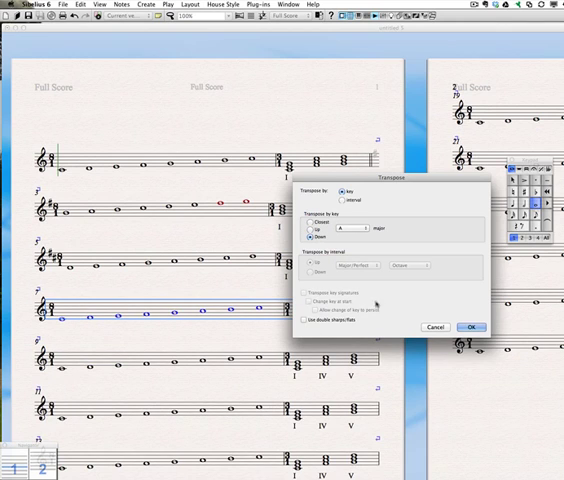
left_click(472, 328)
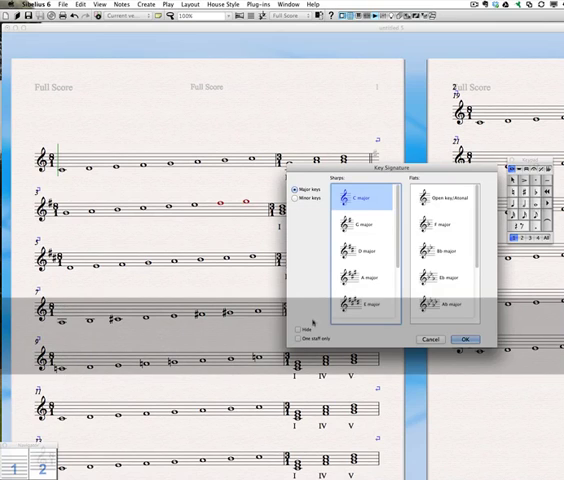
left_click(366, 286)
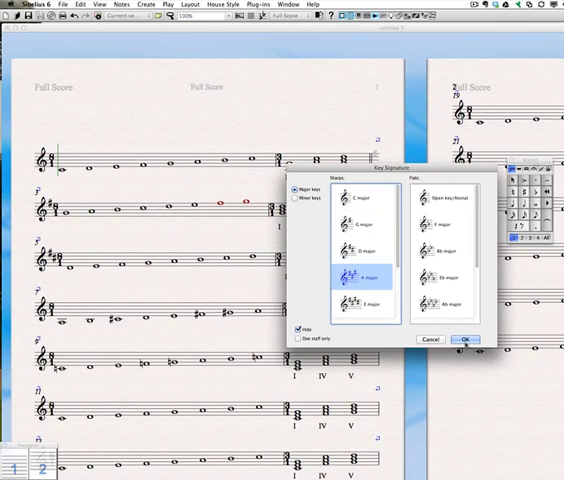
left_click(466, 340)
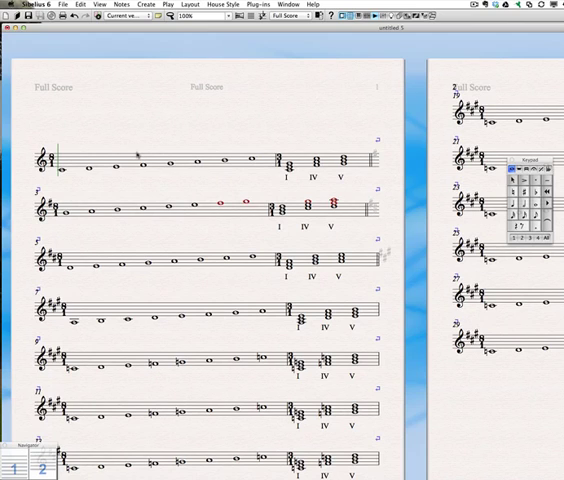
- Select the entire score and apply Layout > Reset Note Spacing
key("cmd+a")
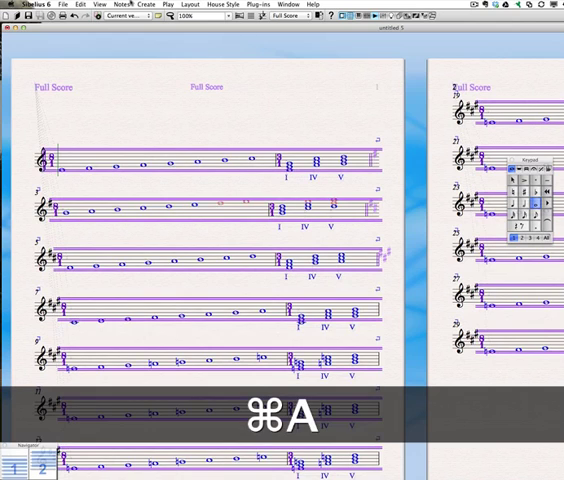
left_click(168, 4)
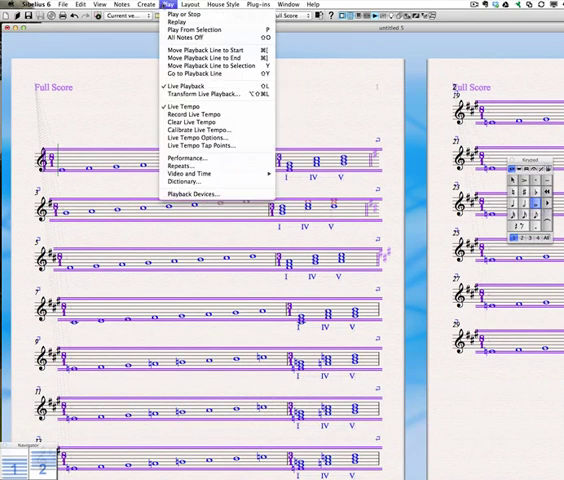
left_click(184, 4)
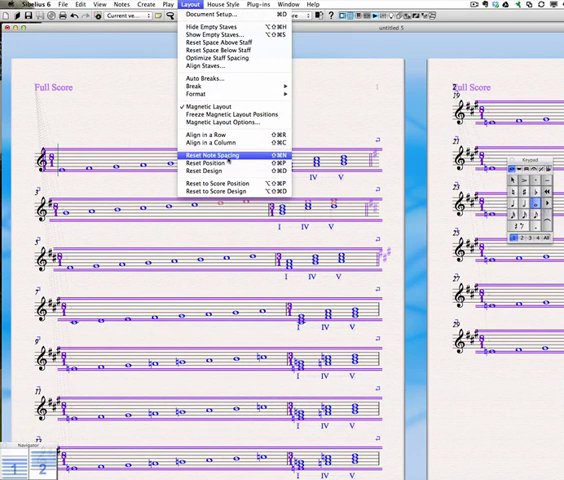
left_click(224, 156)
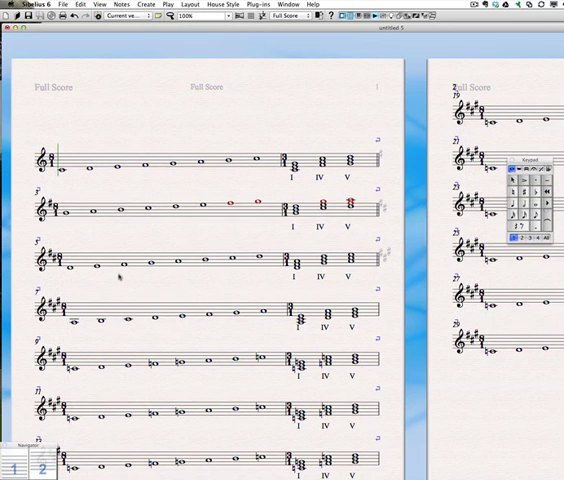
scroll("down", 3)
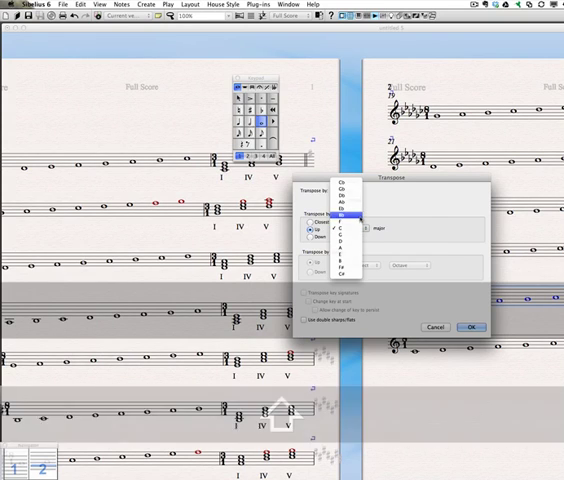
- Transpose two more lines by key, each into its chosen major key
left_click(472, 328)
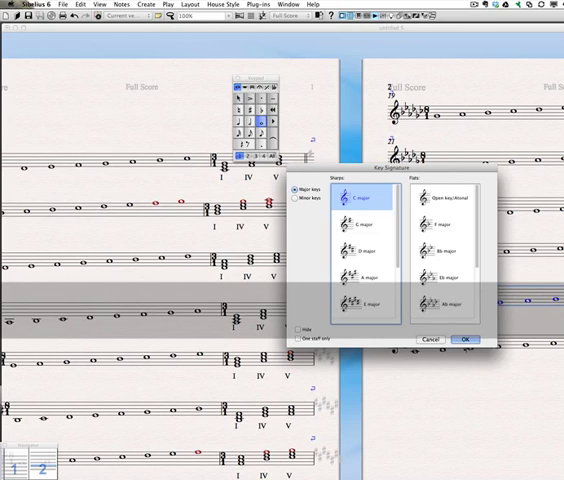
left_click(444, 250)
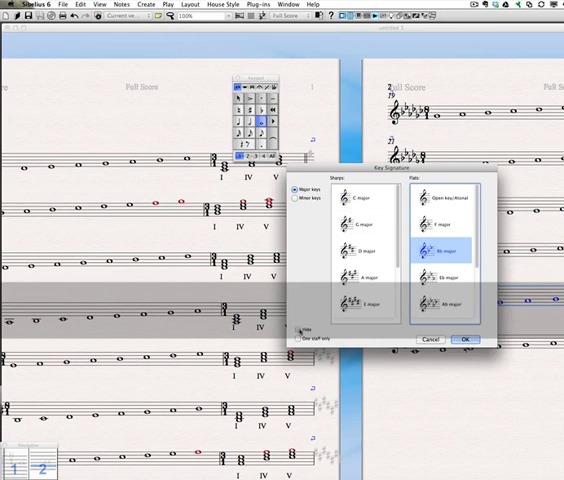
left_click(466, 338)
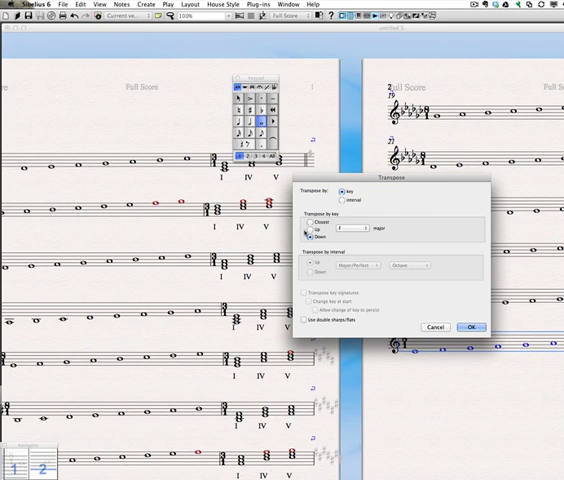
left_click(470, 328)
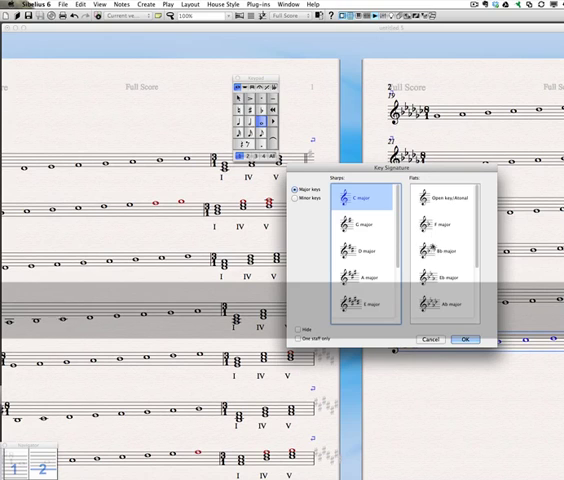
left_click(450, 222)
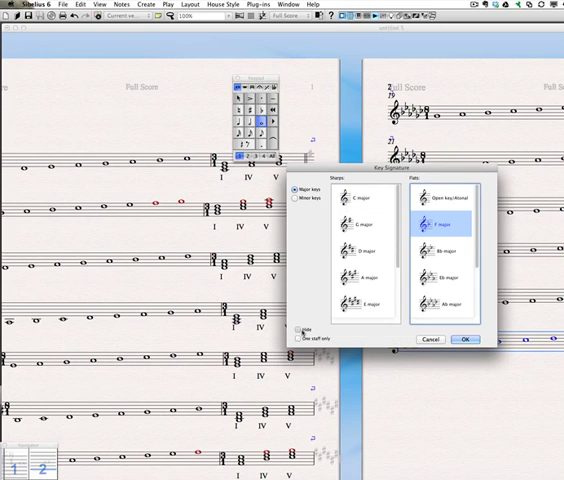
left_click(464, 338)
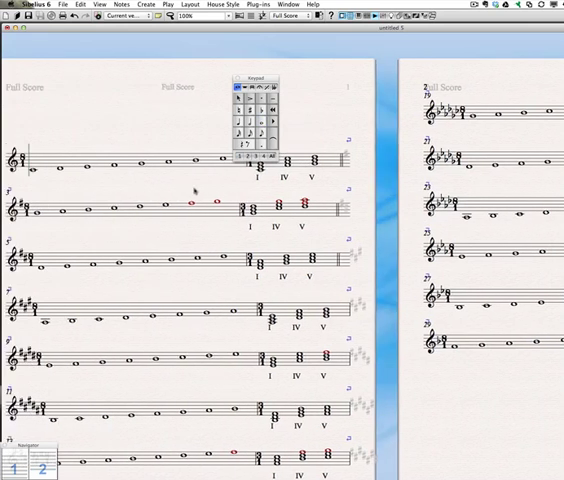
key("cmd+a")
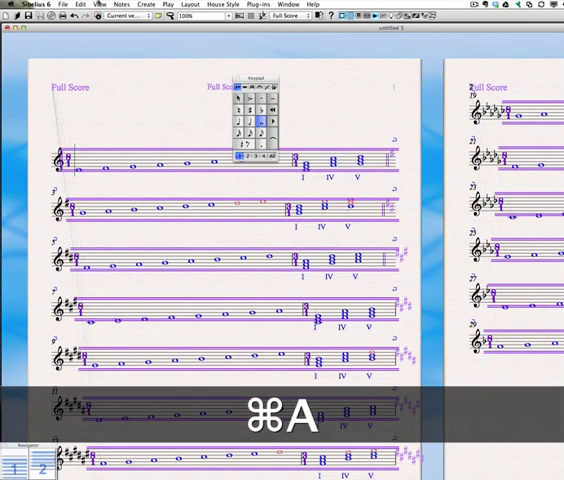
left_click(186, 4)
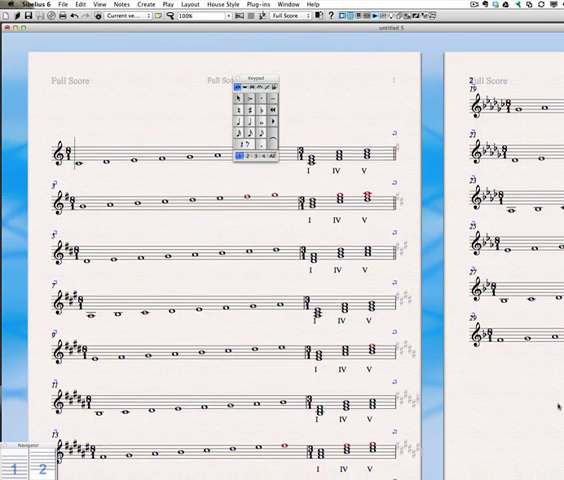
scroll("down", 3)
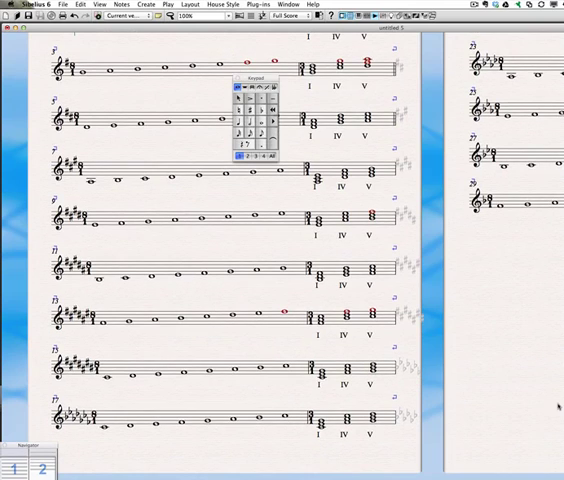
left_click(278, 78)
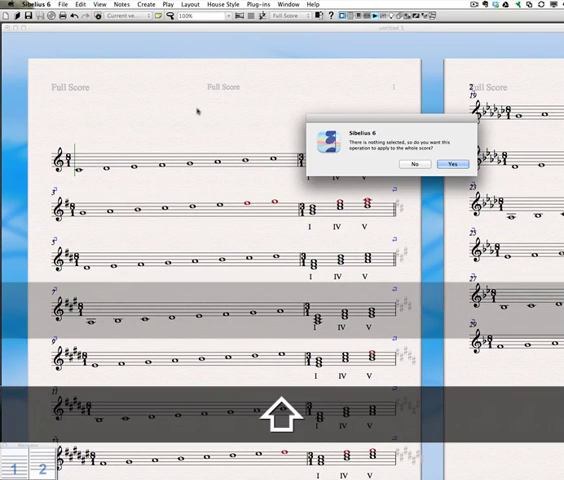
- Add the title text 'Major Scales and Primary Triads' and skip the subtitle
left_click(452, 164)
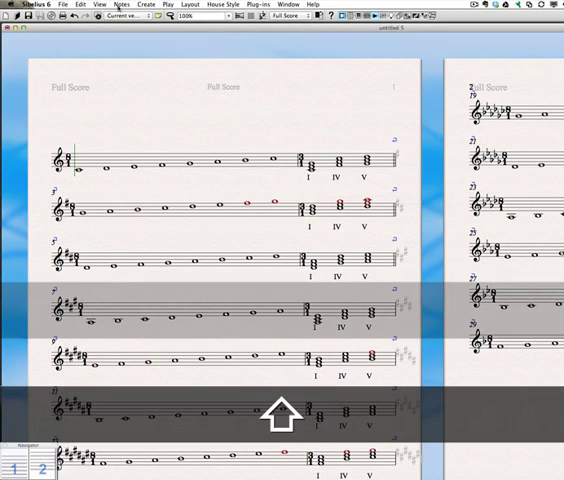
left_click(144, 4)
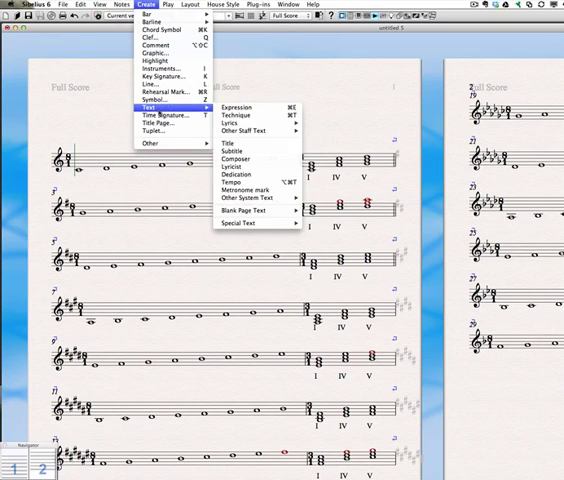
mouse_move(236, 122)
type("Major Scales and Pri")
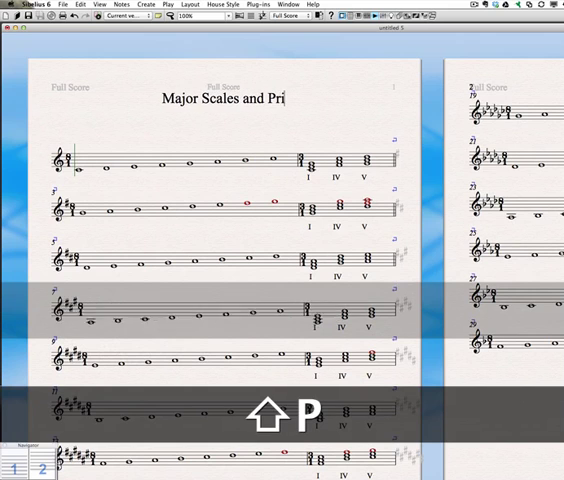
type("mary Tria")
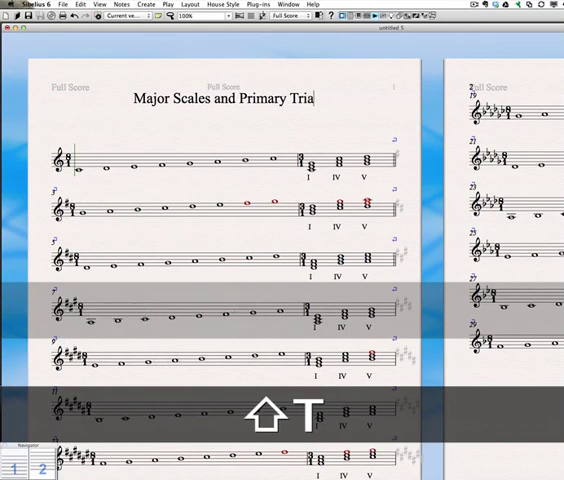
left_click(148, 4)
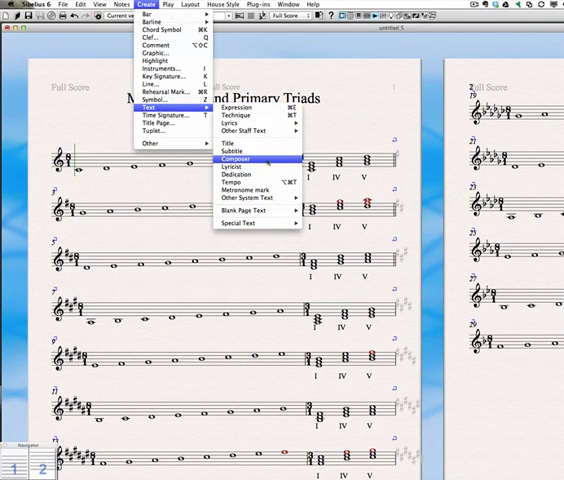
left_click(232, 160)
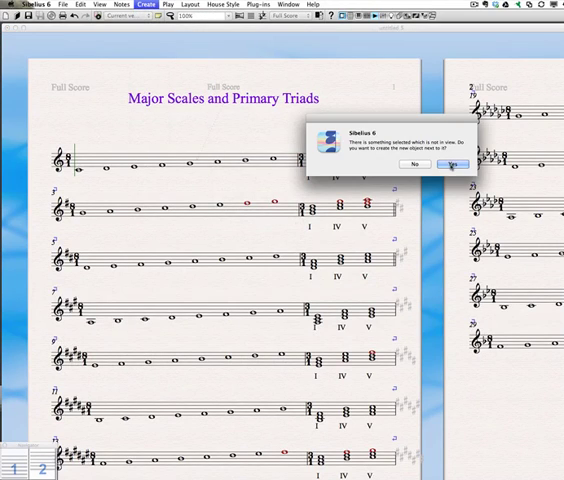
left_click(452, 164)
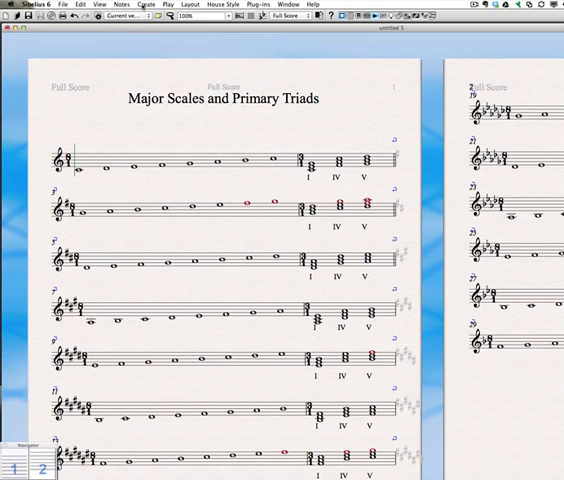
left_click(146, 4)
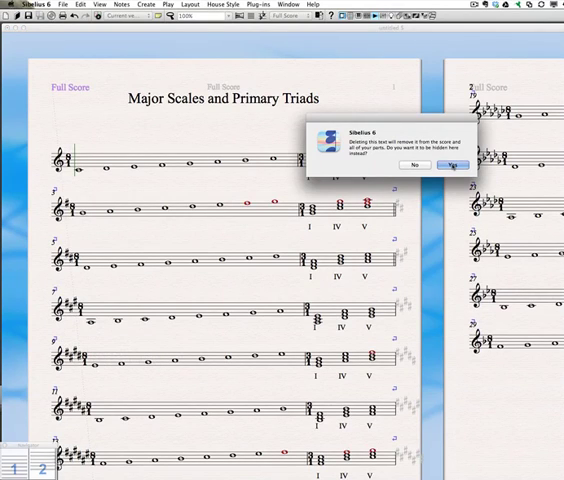
left_click(456, 164)
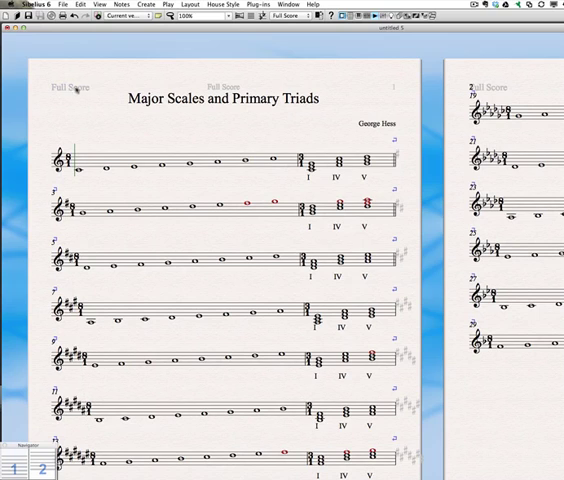
key("Delete")
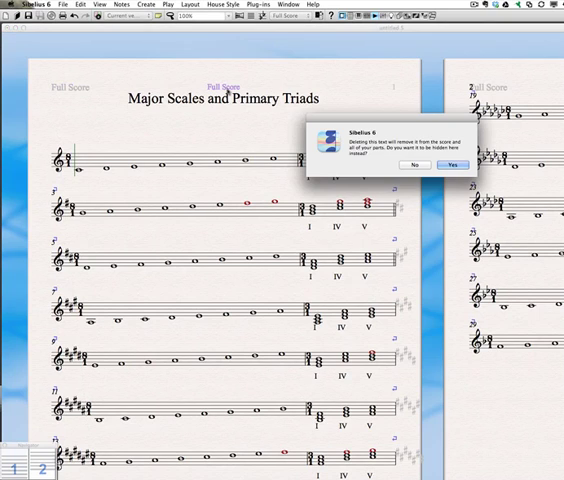
left_click(454, 164)
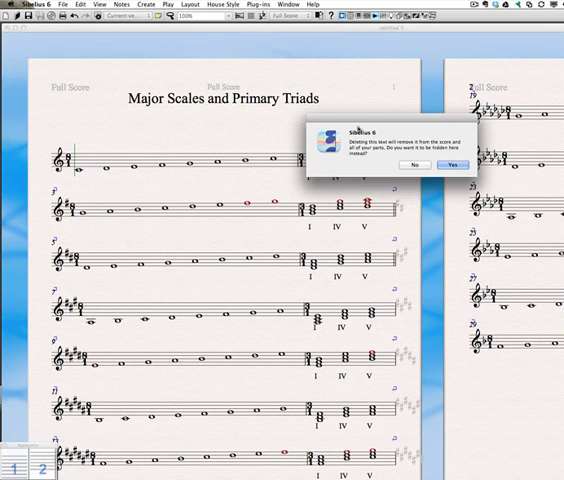
left_click(454, 164)
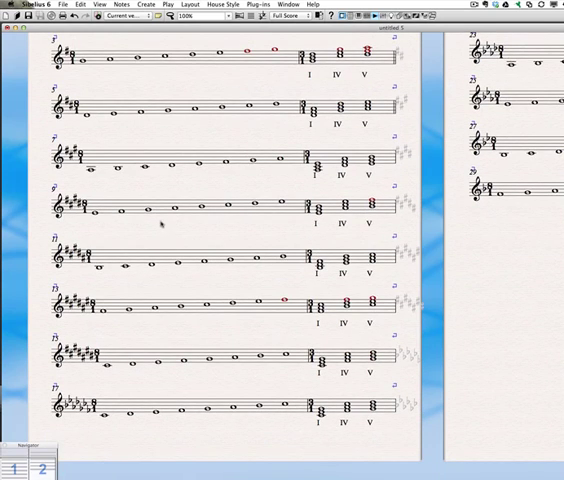
scroll("up", 3)
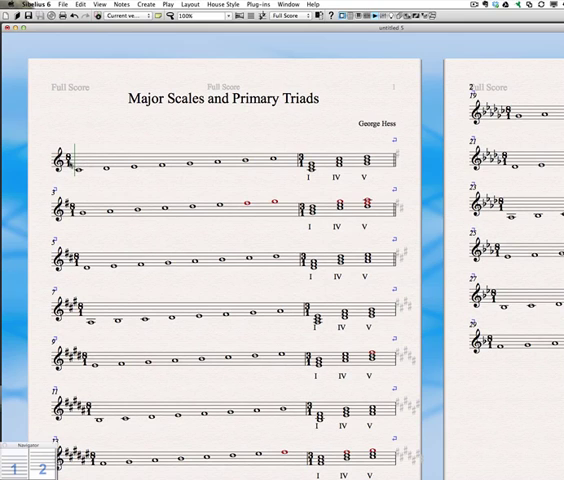
left_click(78, 4)
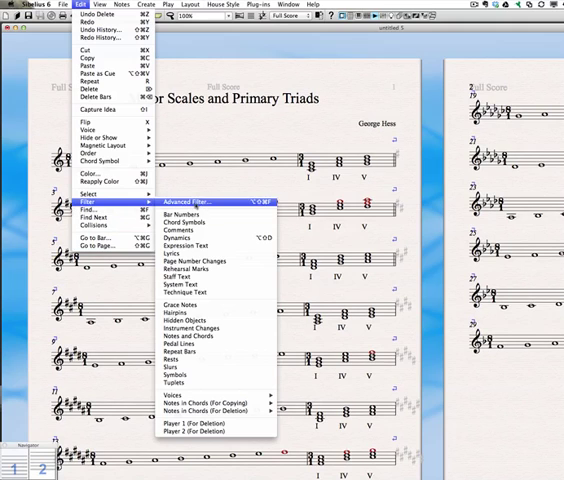
- Use the Advanced Filter to select every time signature in the score
left_click(180, 202)
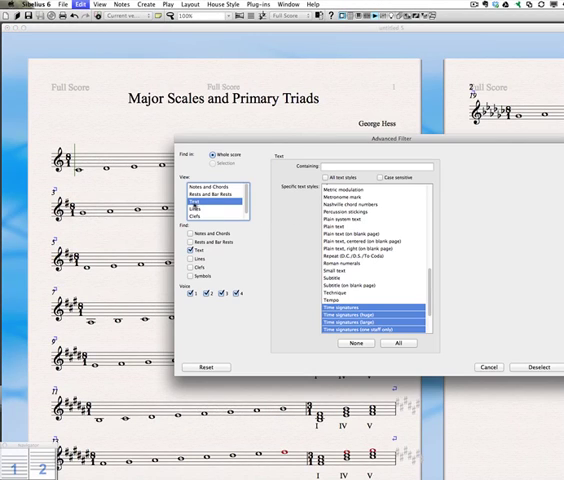
left_click(200, 216)
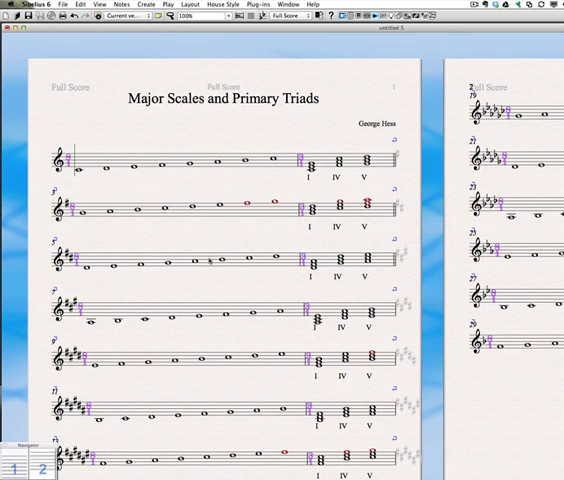
scroll("down", 3)
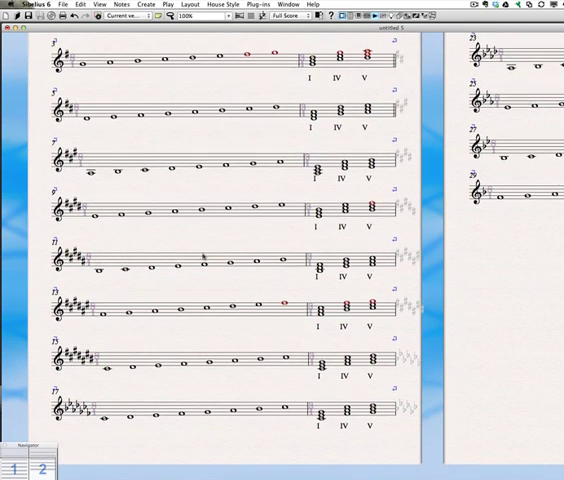
scroll("up", 3)
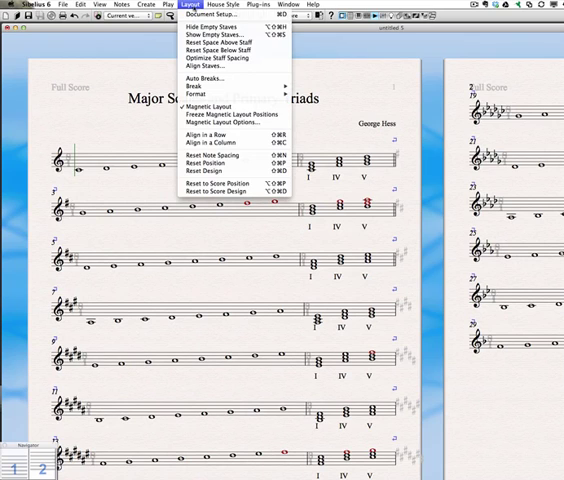
- Reduce the staff size in Document Setup until all 15 scale lines fit one page, and apply it
left_click(220, 12)
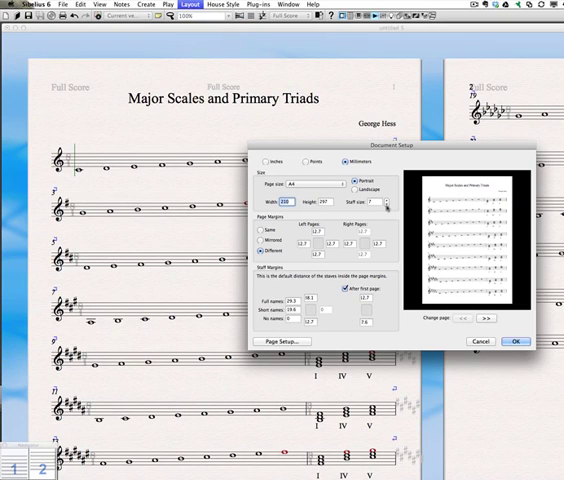
left_click(386, 204)
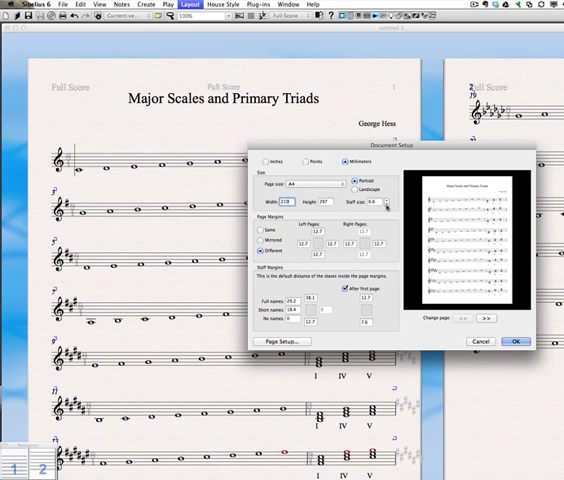
left_click(390, 204)
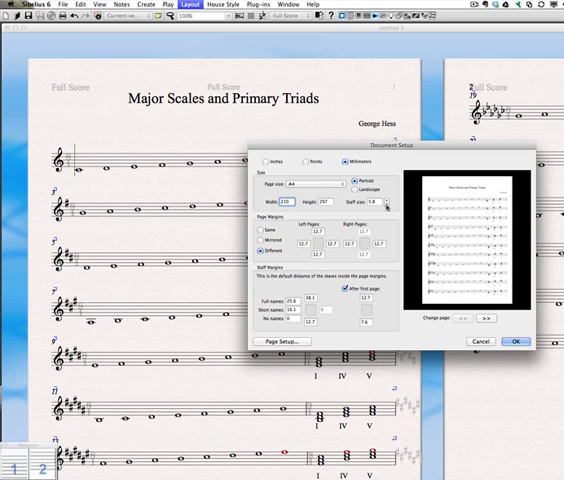
left_click(388, 208)
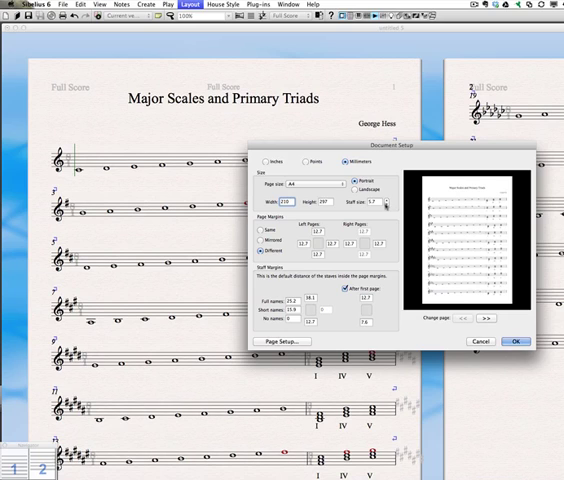
left_click(384, 204)
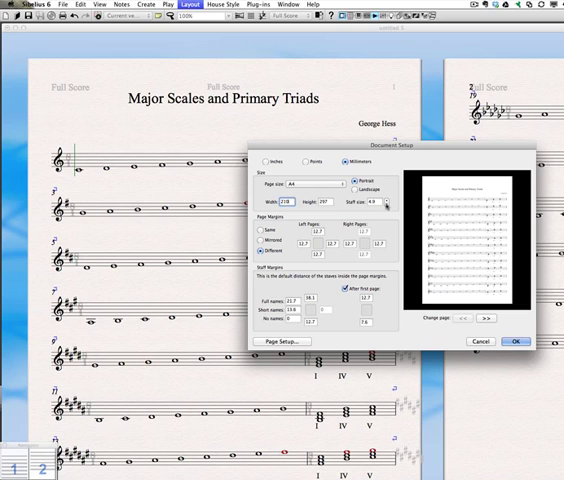
left_click(384, 206)
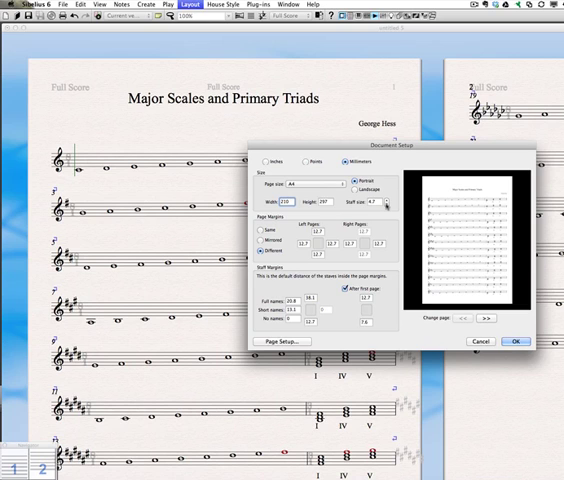
left_click(516, 340)
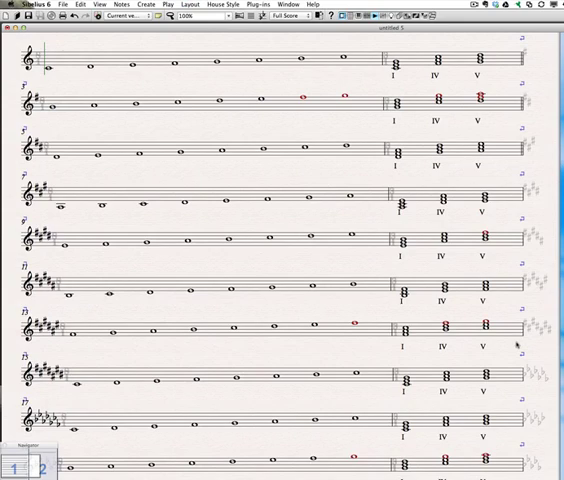
scroll("up", 3)
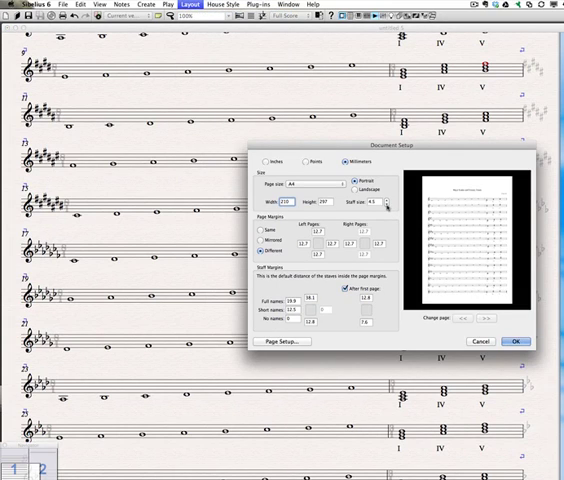
left_click(516, 340)
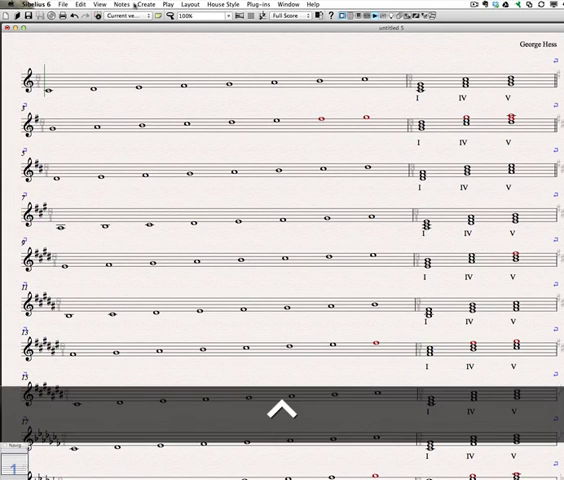
- Set the zoom to Fit Page so the whole score shows in the window
left_click(190, 24)
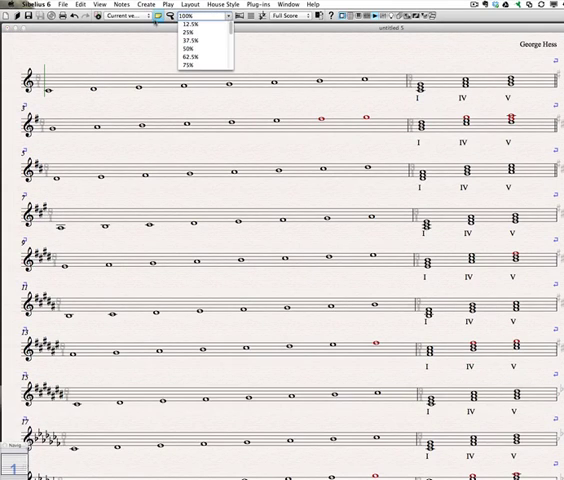
left_click(184, 24)
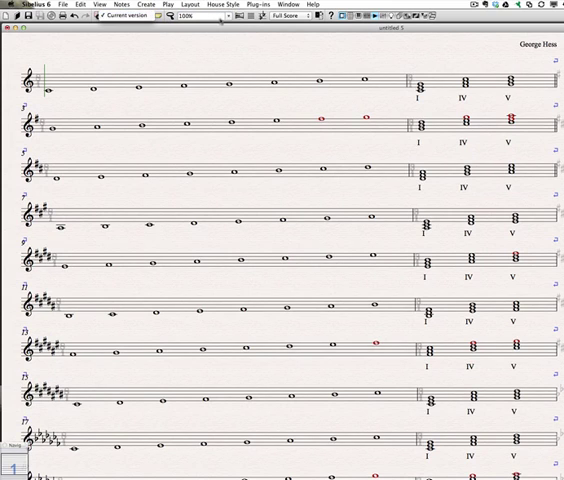
left_click(204, 24)
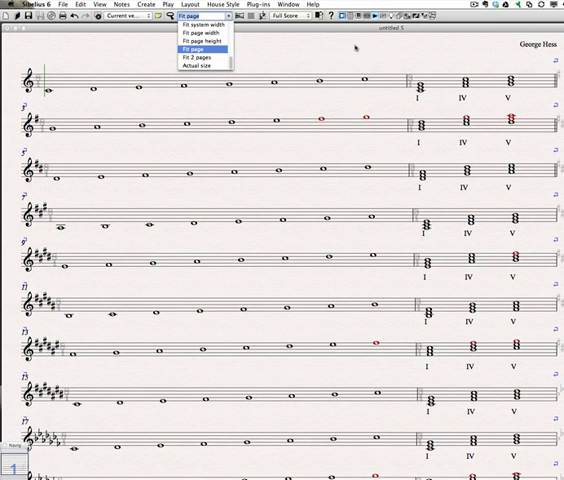
left_click(202, 46)
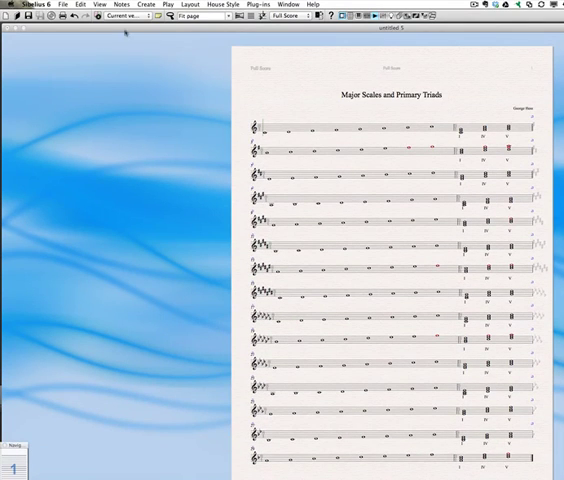
- Save the score as 'Major Scales and Primary Triads', replacing the existing file
left_click(64, 4)
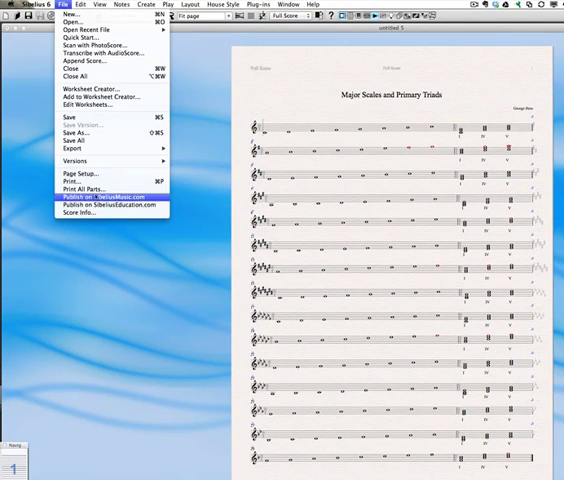
mouse_move(90, 104)
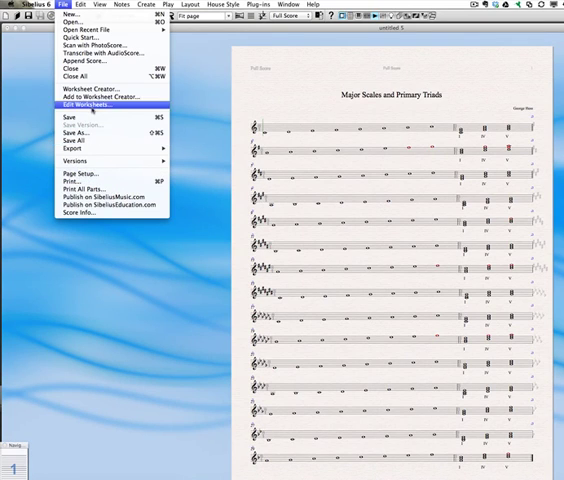
left_click(76, 132)
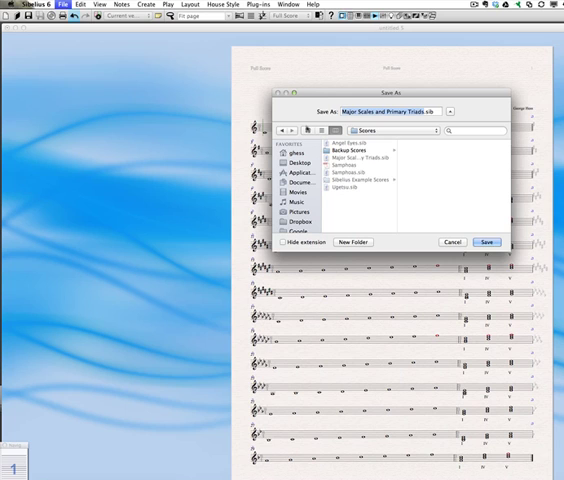
left_click(488, 242)
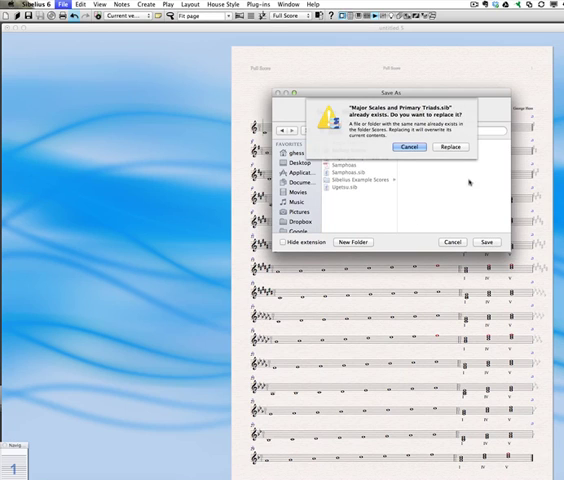
left_click(448, 148)
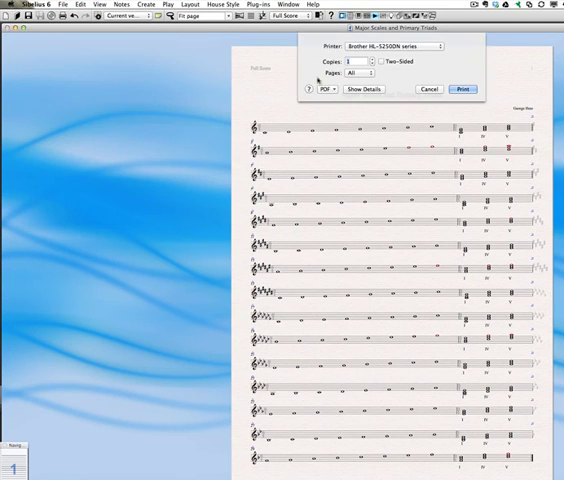
- Show the PDF output options in the Print dialog
left_click(324, 88)
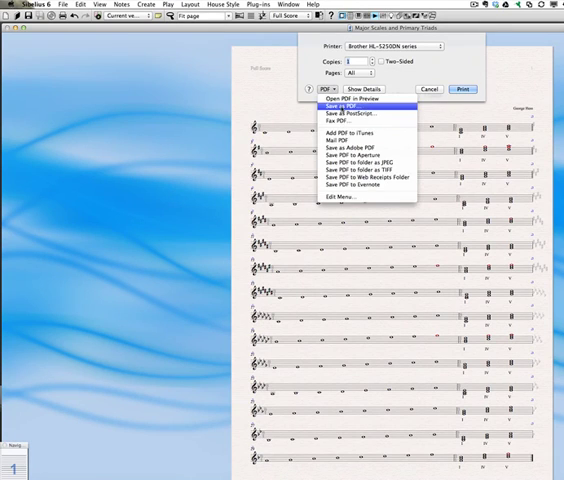